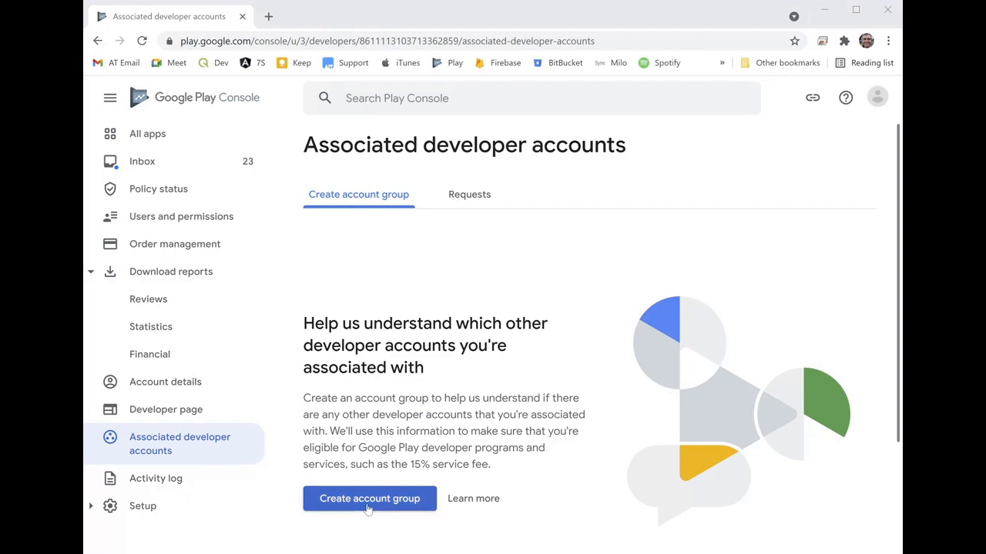
Step: Begin a new account group named 'Very Nice Apps'
left_click(369, 499)
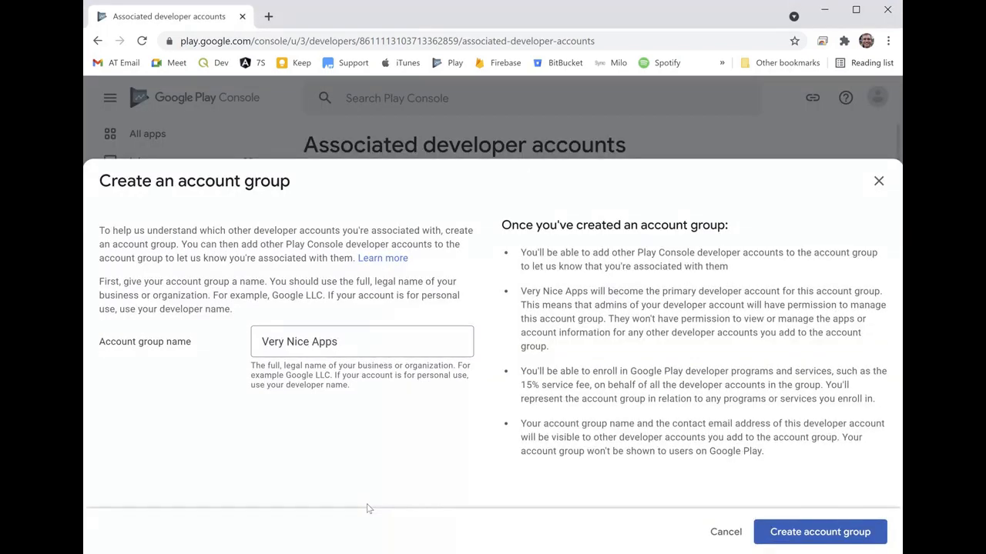
mouse_move(753, 517)
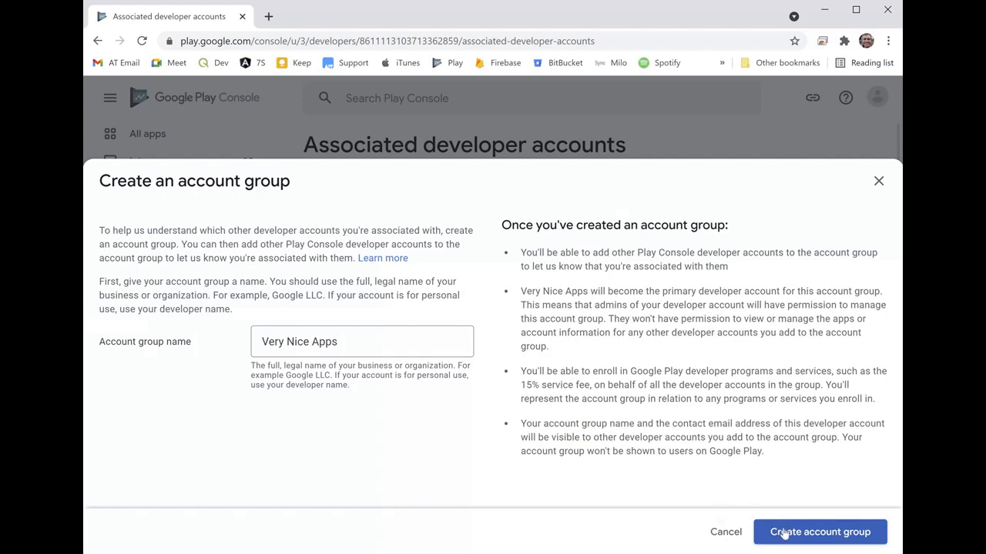
Step: Create the Very Nice Apps group with this developer account as primary
left_click(819, 533)
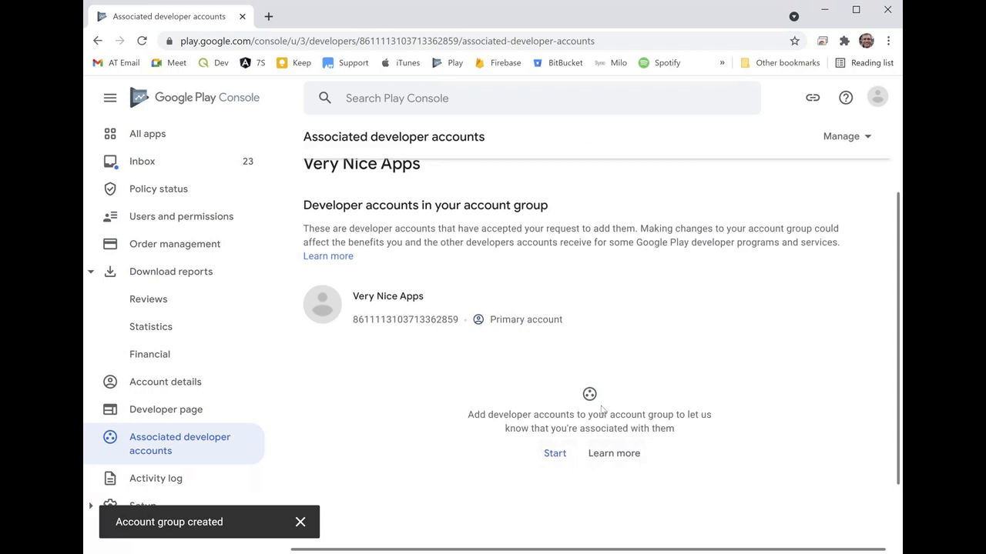
mouse_move(462, 418)
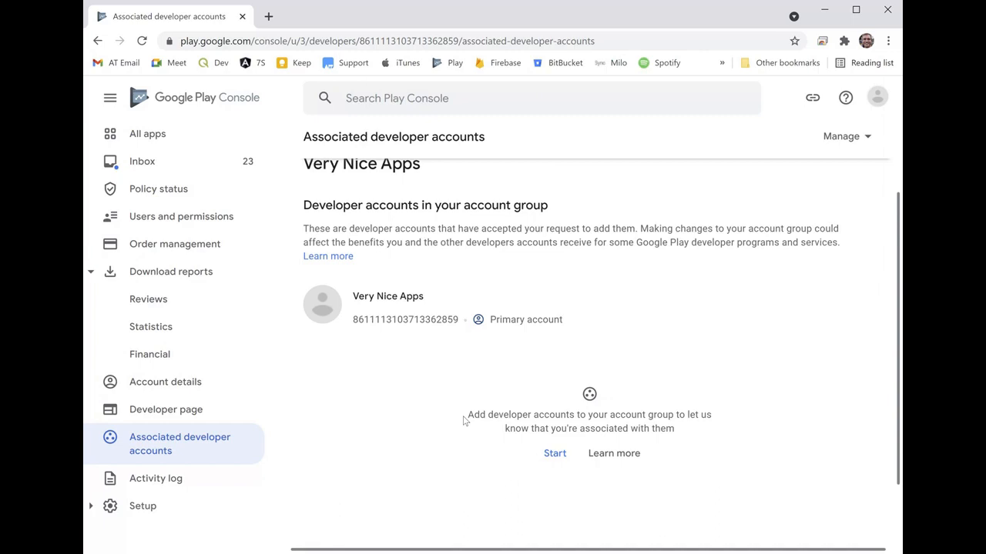
mouse_move(555, 453)
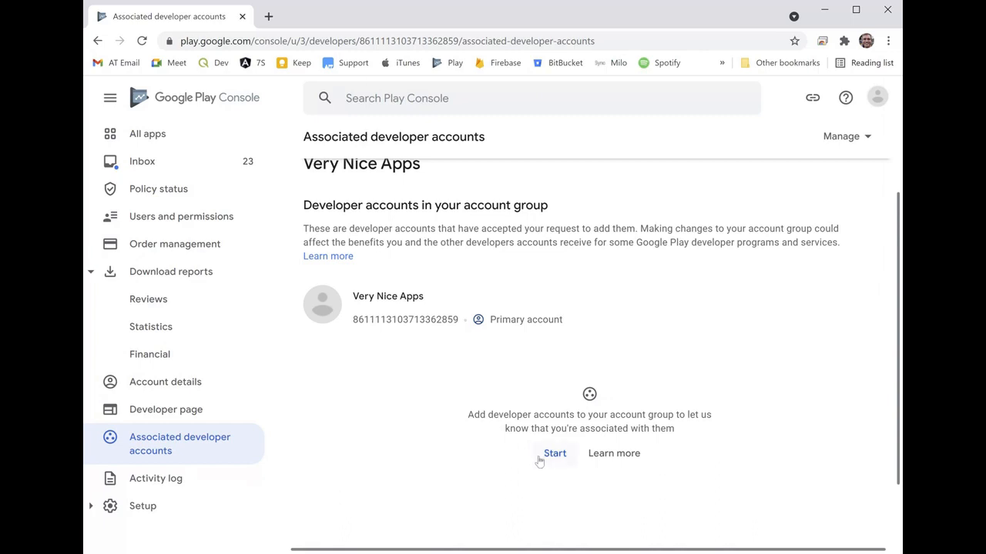
Step: Answer No to both association questions in Manage account group and save
left_click(555, 452)
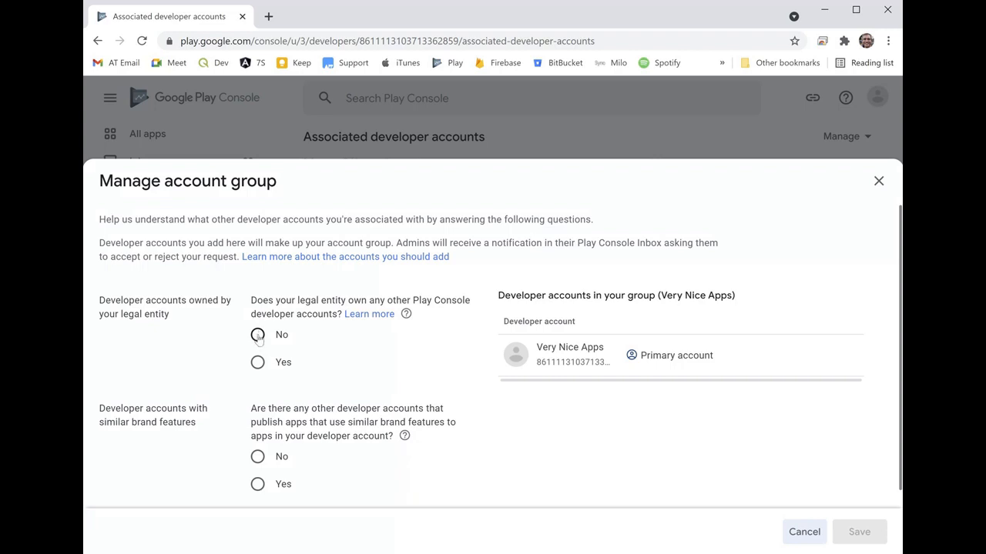
left_click(257, 334)
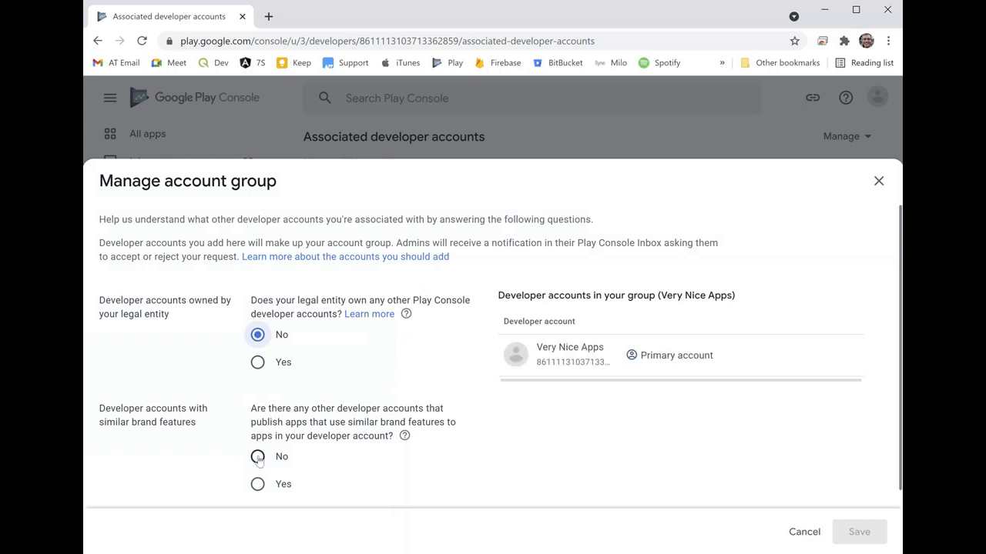
left_click(257, 456)
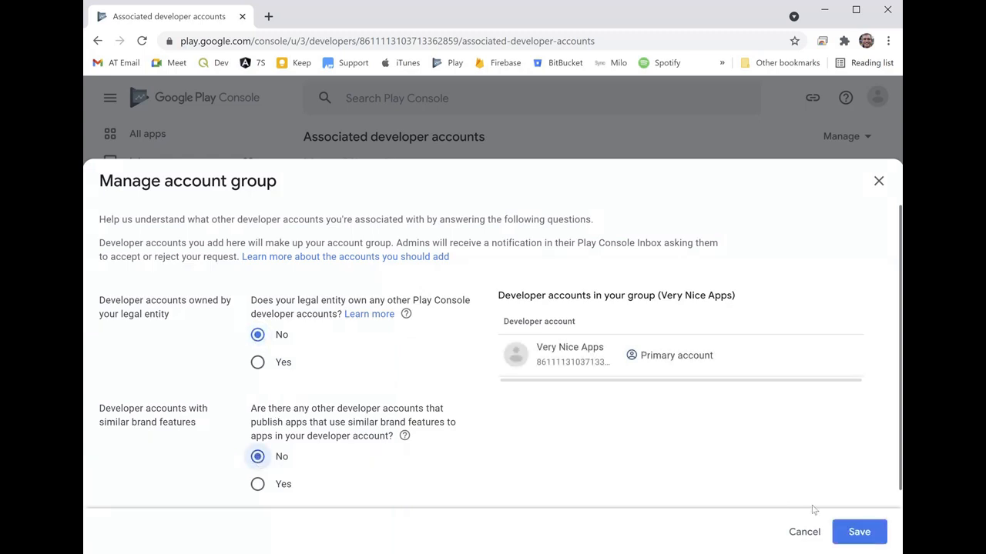
left_click(859, 531)
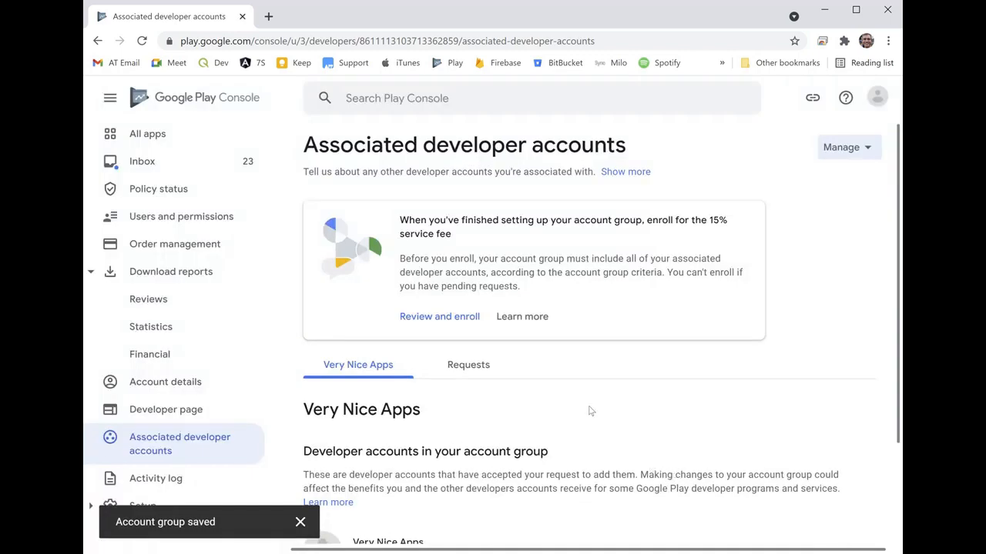
mouse_move(445, 299)
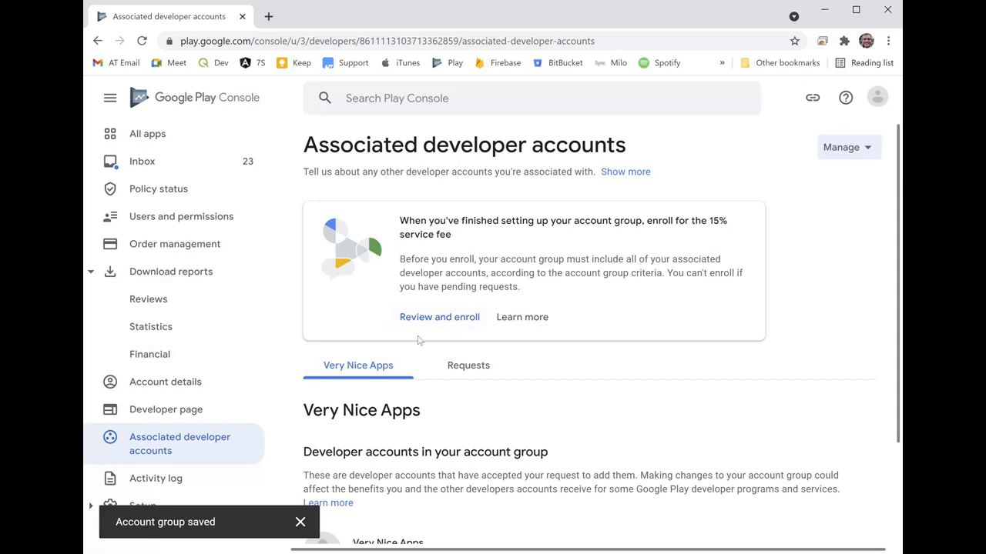
mouse_move(419, 327)
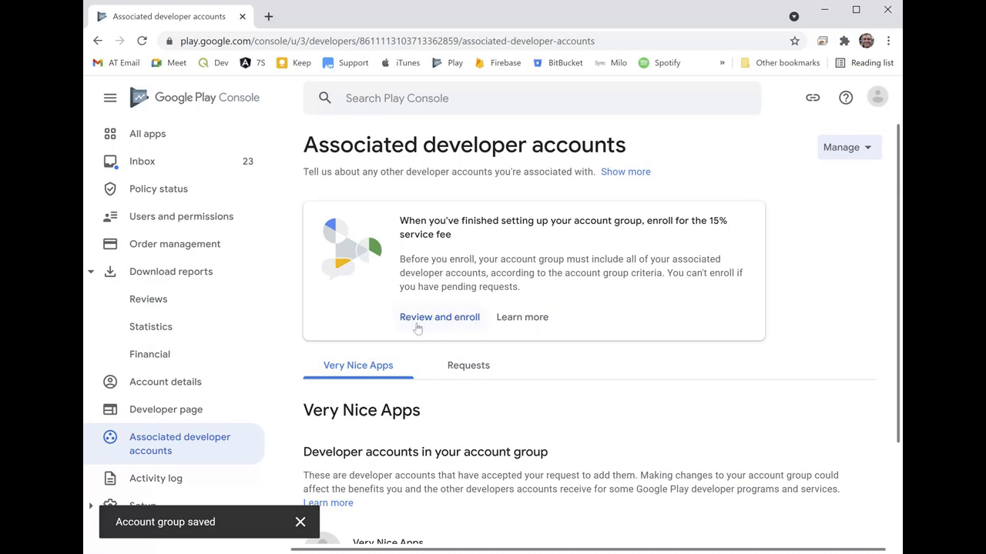
Step: Start the 15% service fee enrollment for Very Nice Apps from the banner
left_click(439, 318)
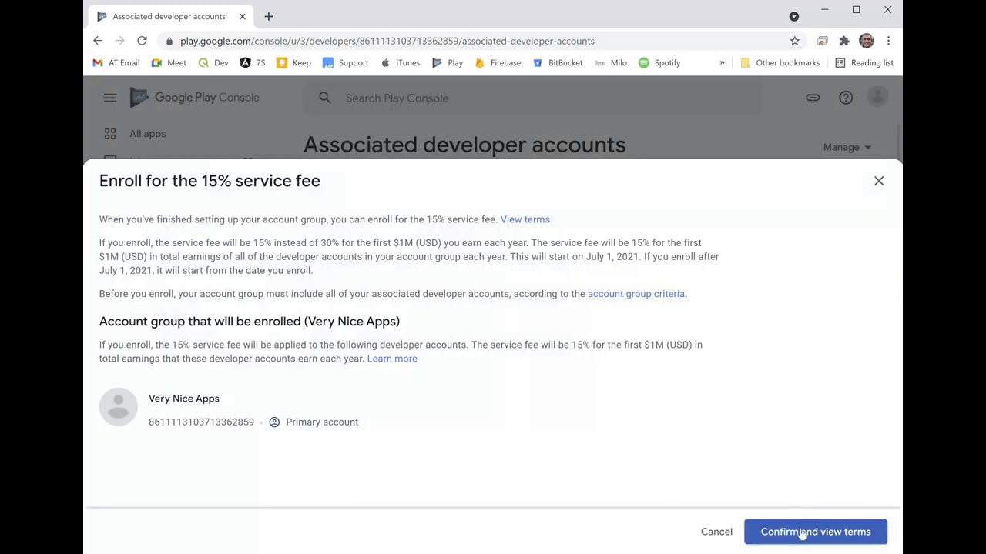
Step: Confirm the group, review the terms, and accept to enroll in the 15% service fee
left_click(815, 533)
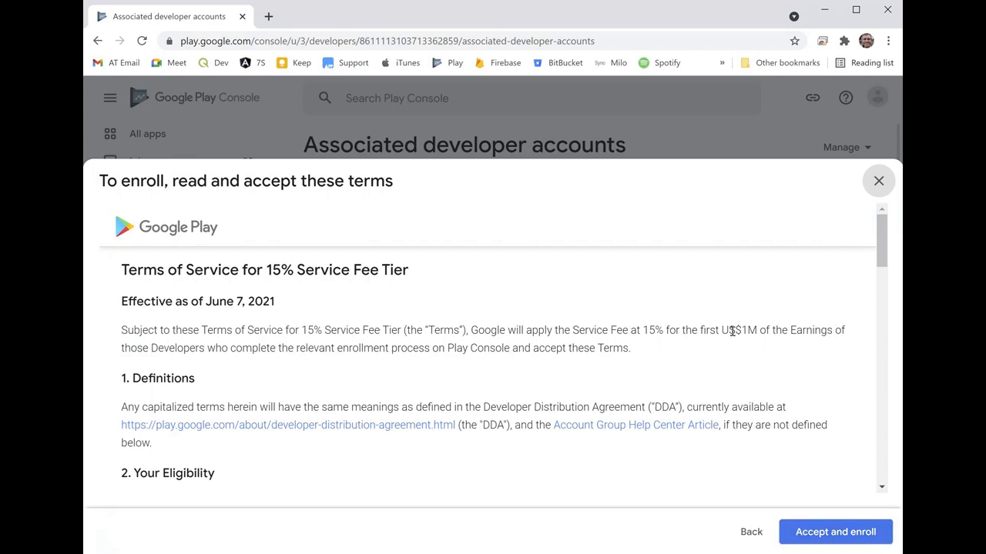
scroll("down", 3)
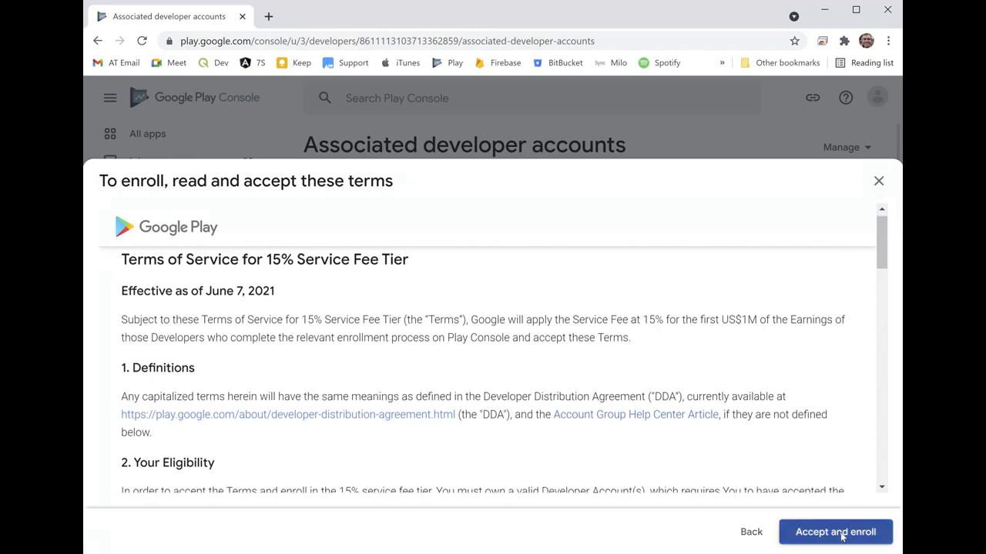
left_click(834, 531)
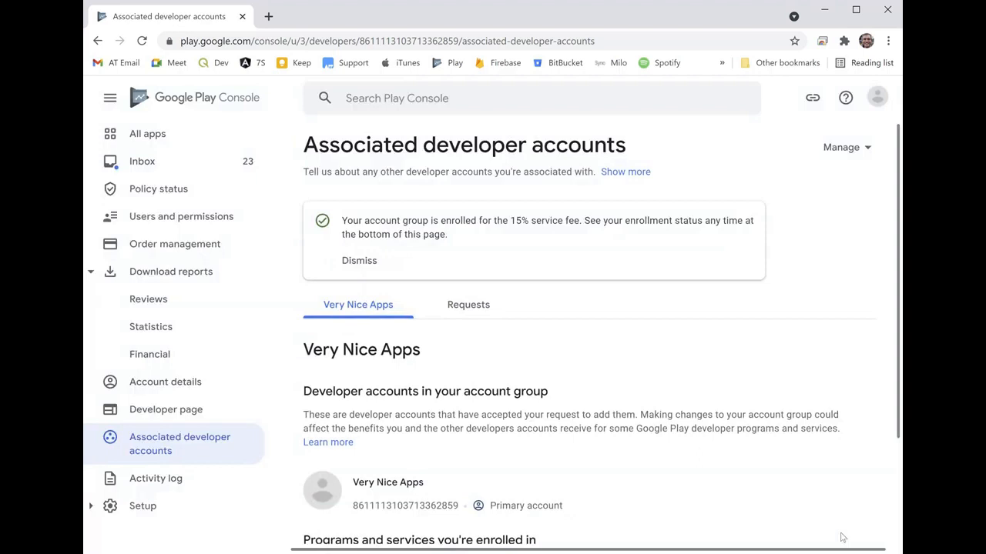